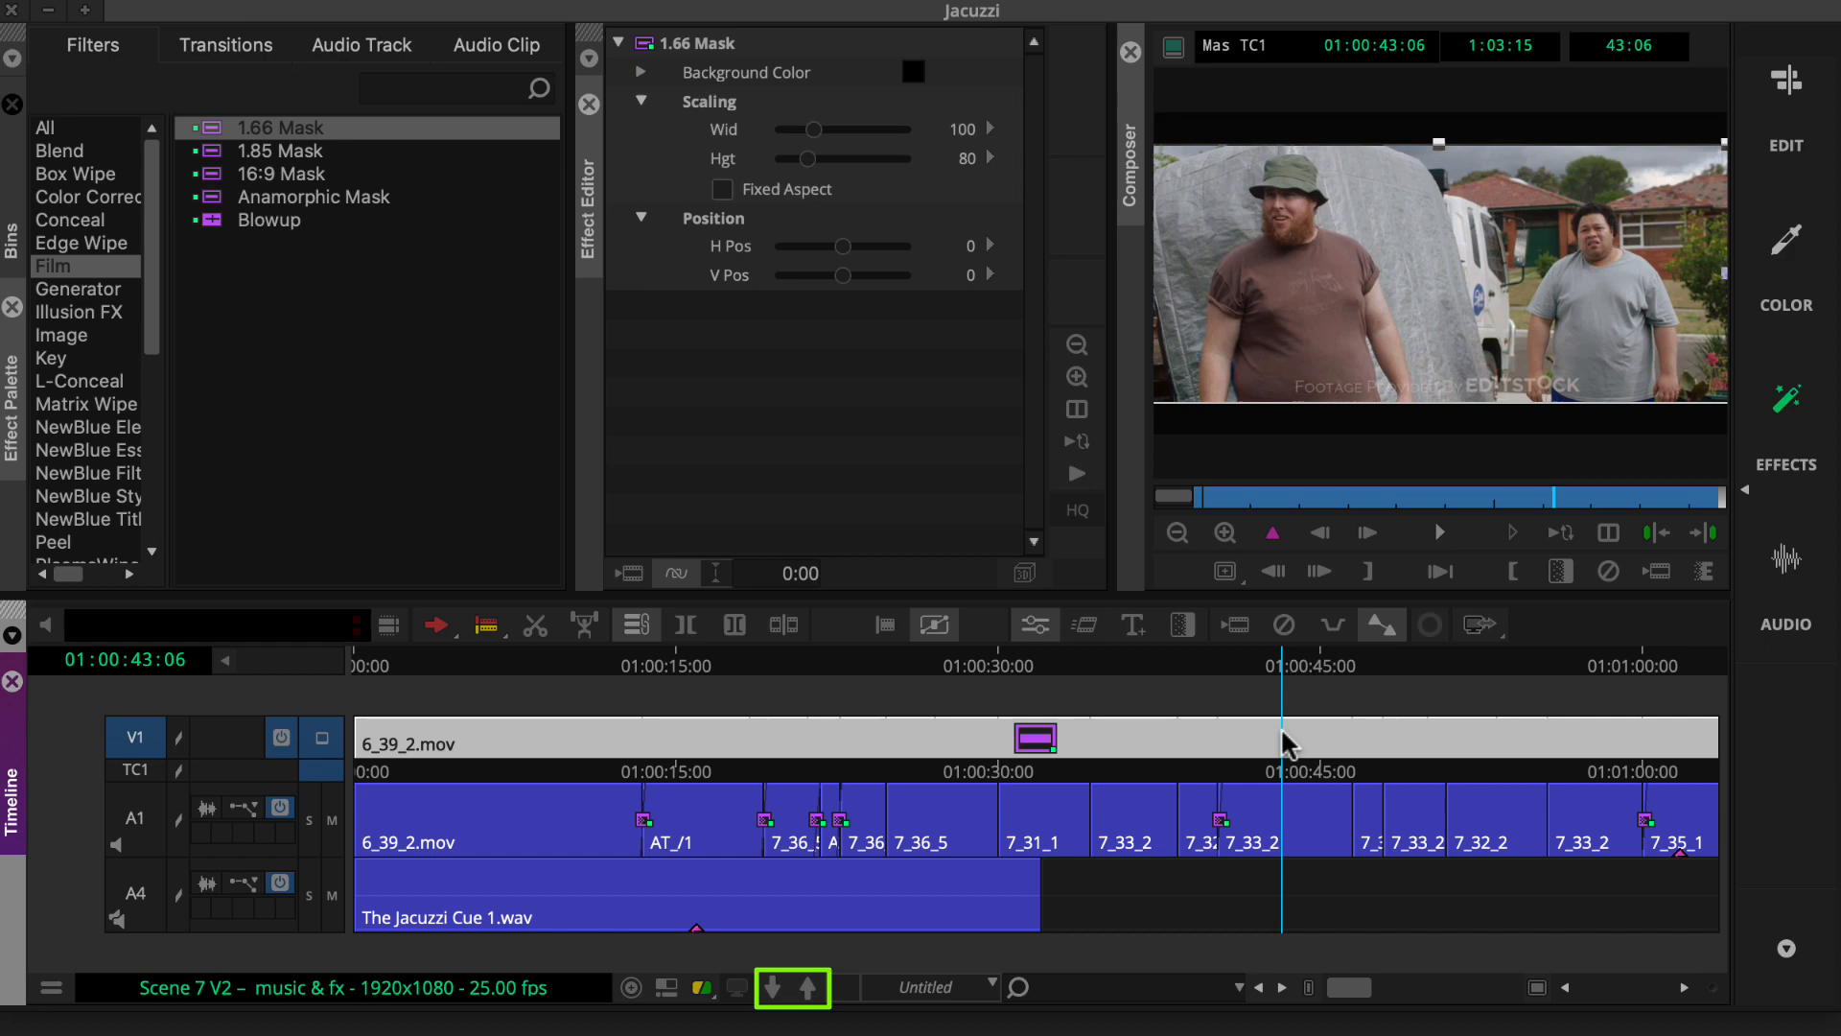
# Step: Step into the V1 nested clip so the inner 7_33_2 shot fills the timeline
pyautogui.click(134, 736)
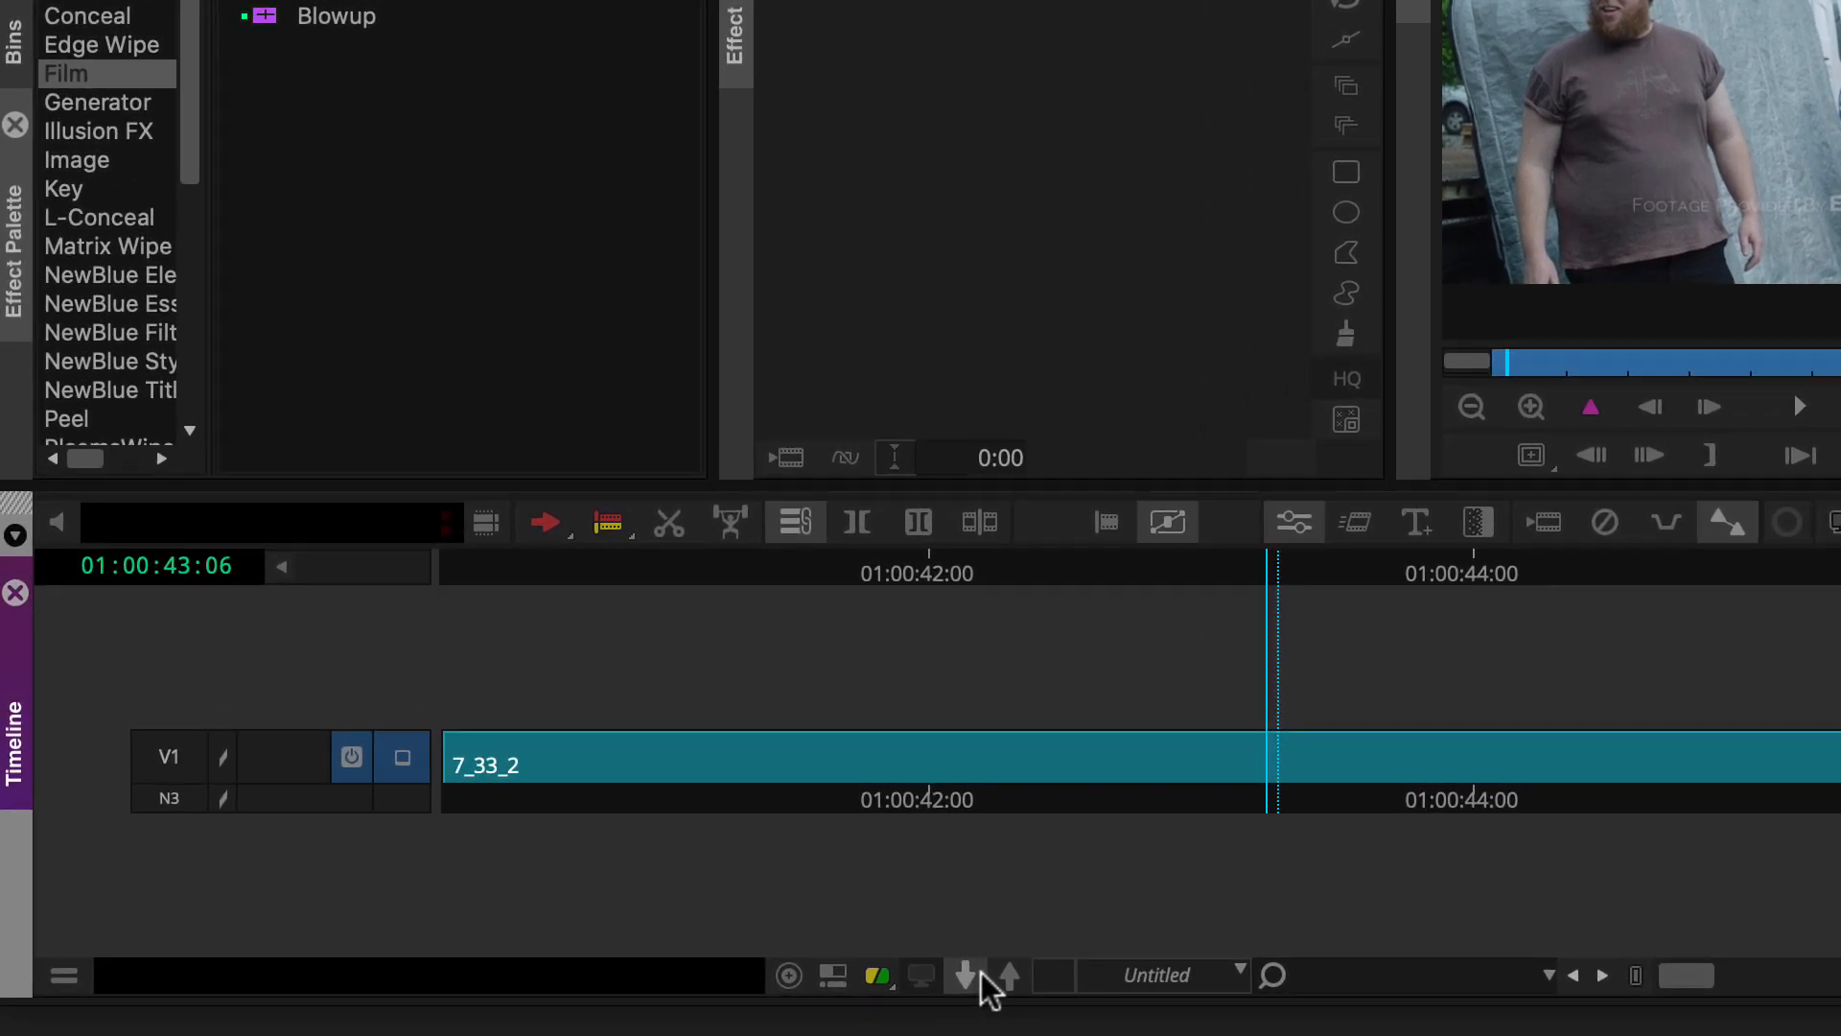
# Step: Use Step Out to return from the nest toward the main sequence
pyautogui.click(178, 772)
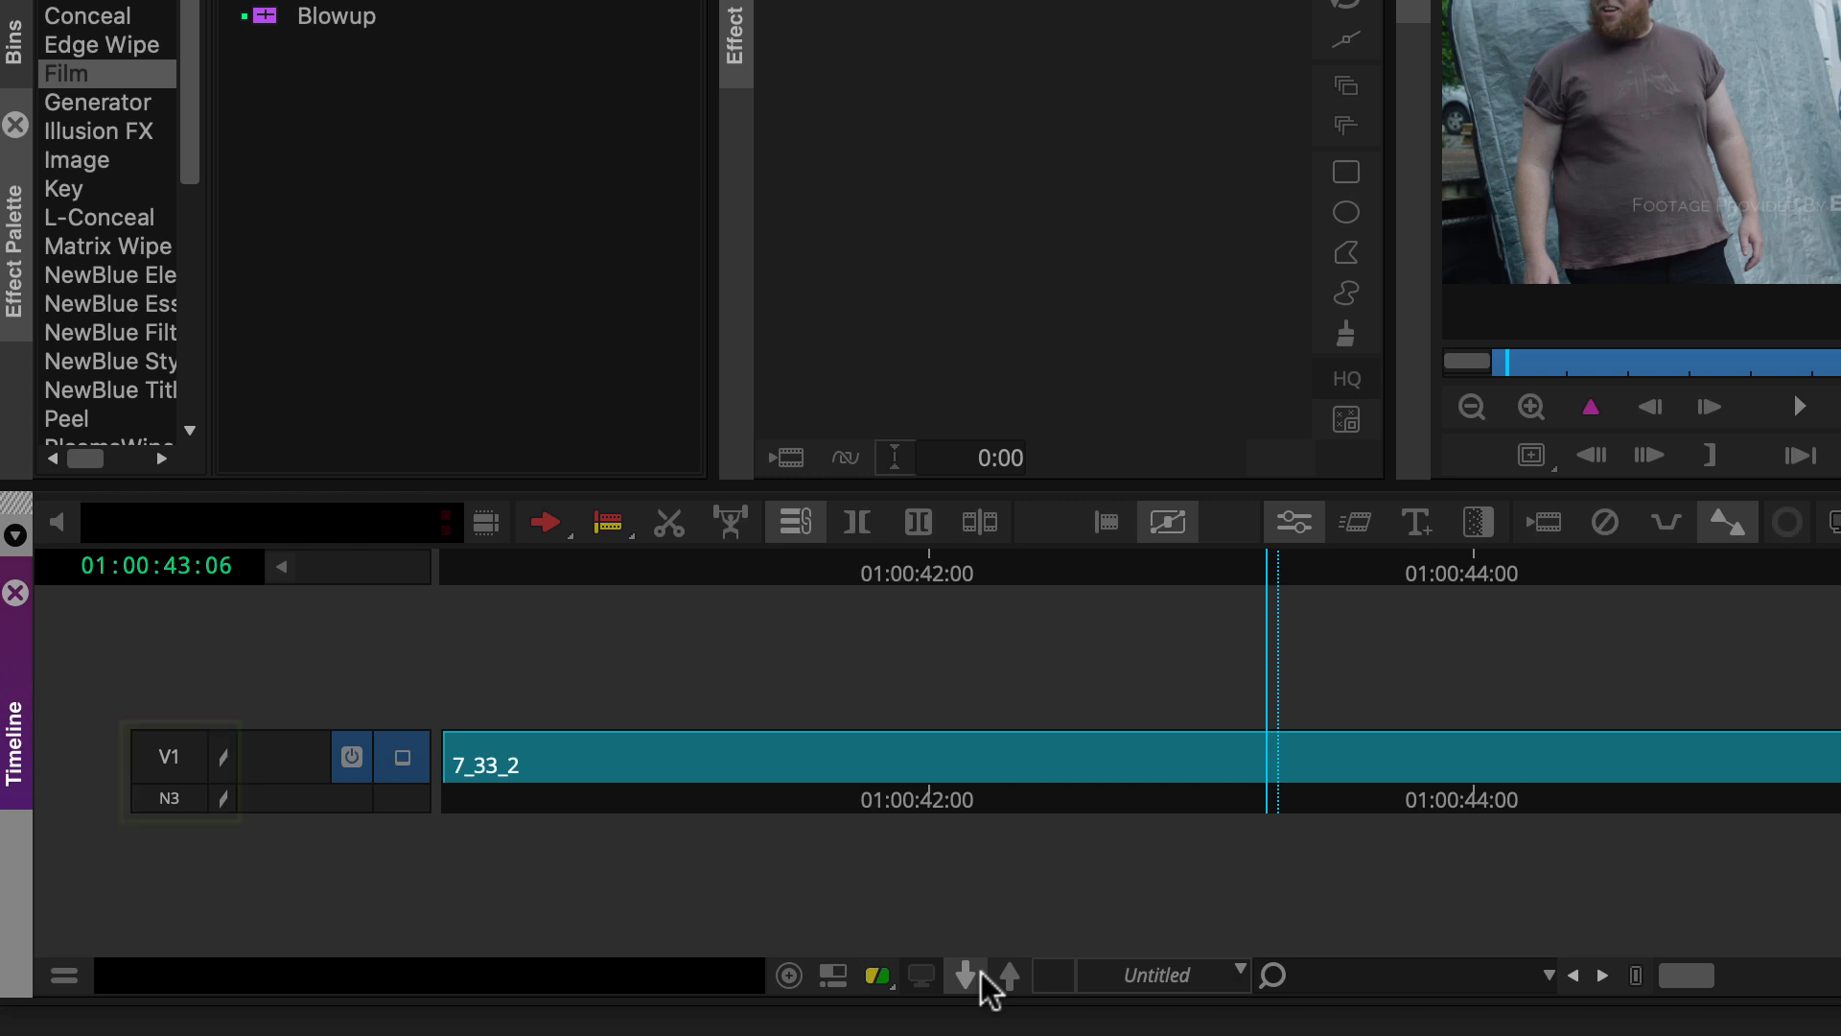
pyautogui.moveTo(1007, 974)
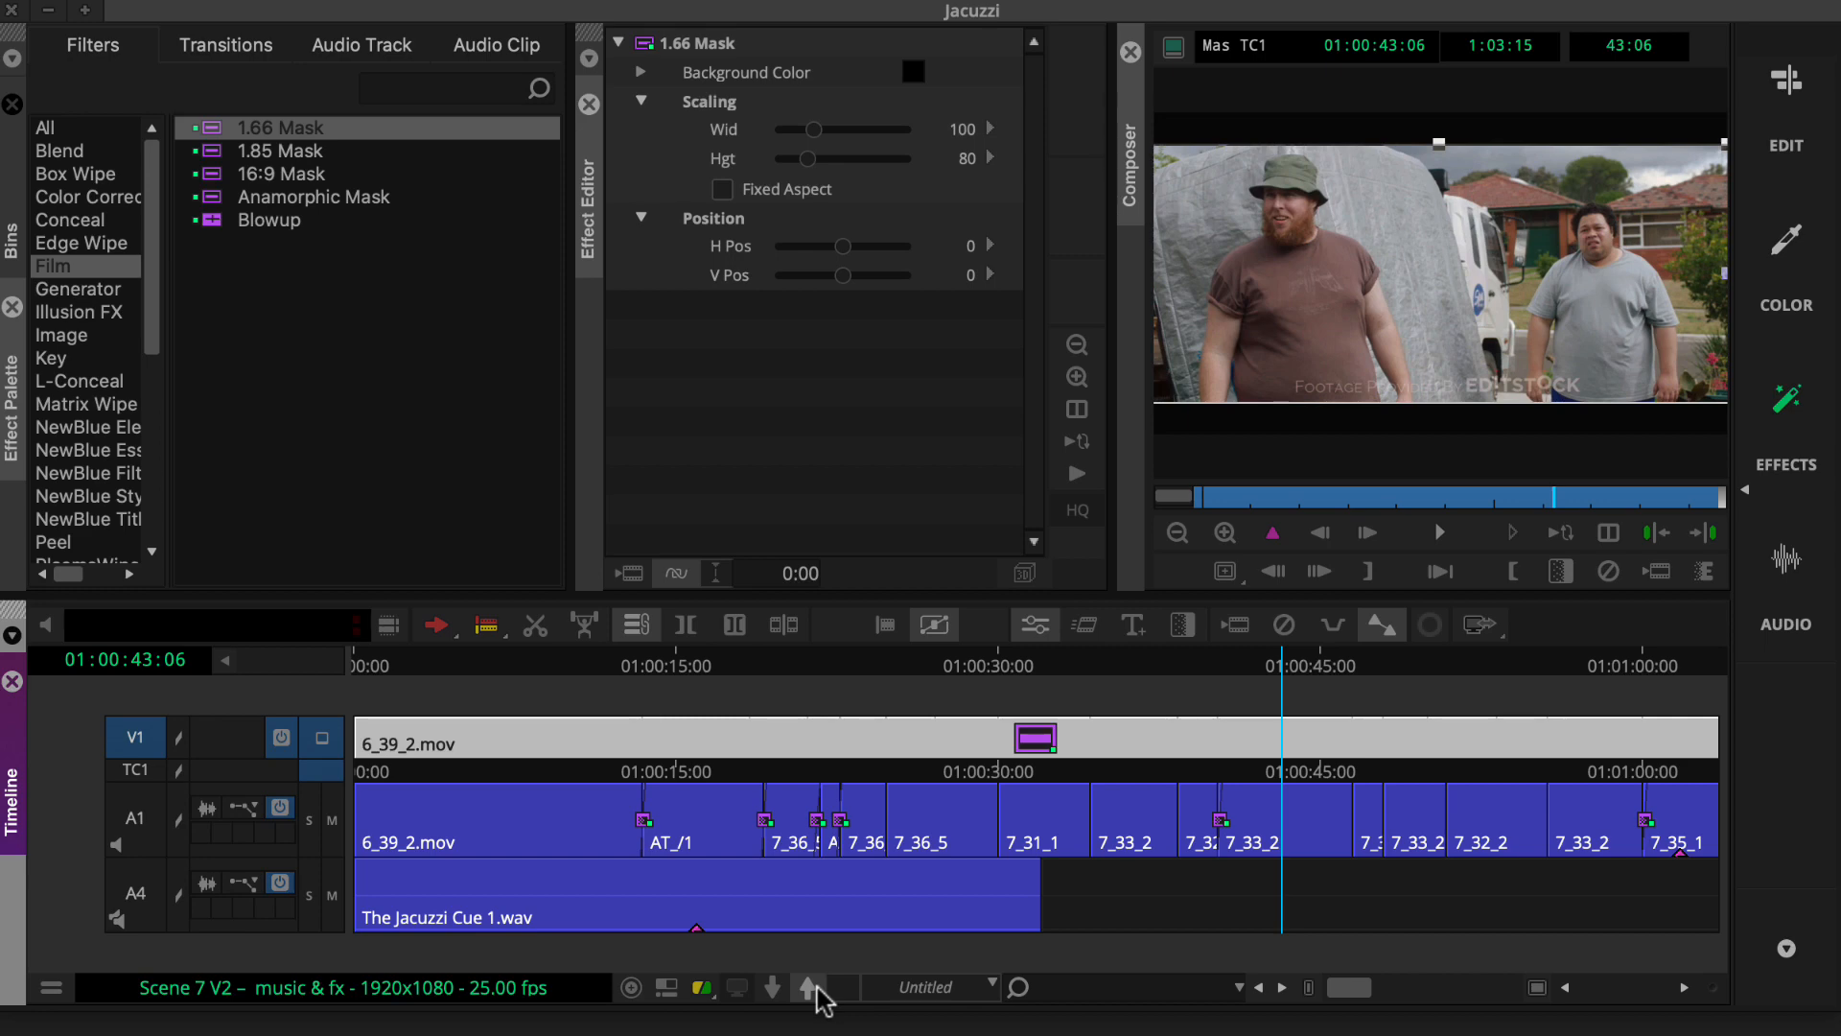
pyautogui.moveTo(808, 986)
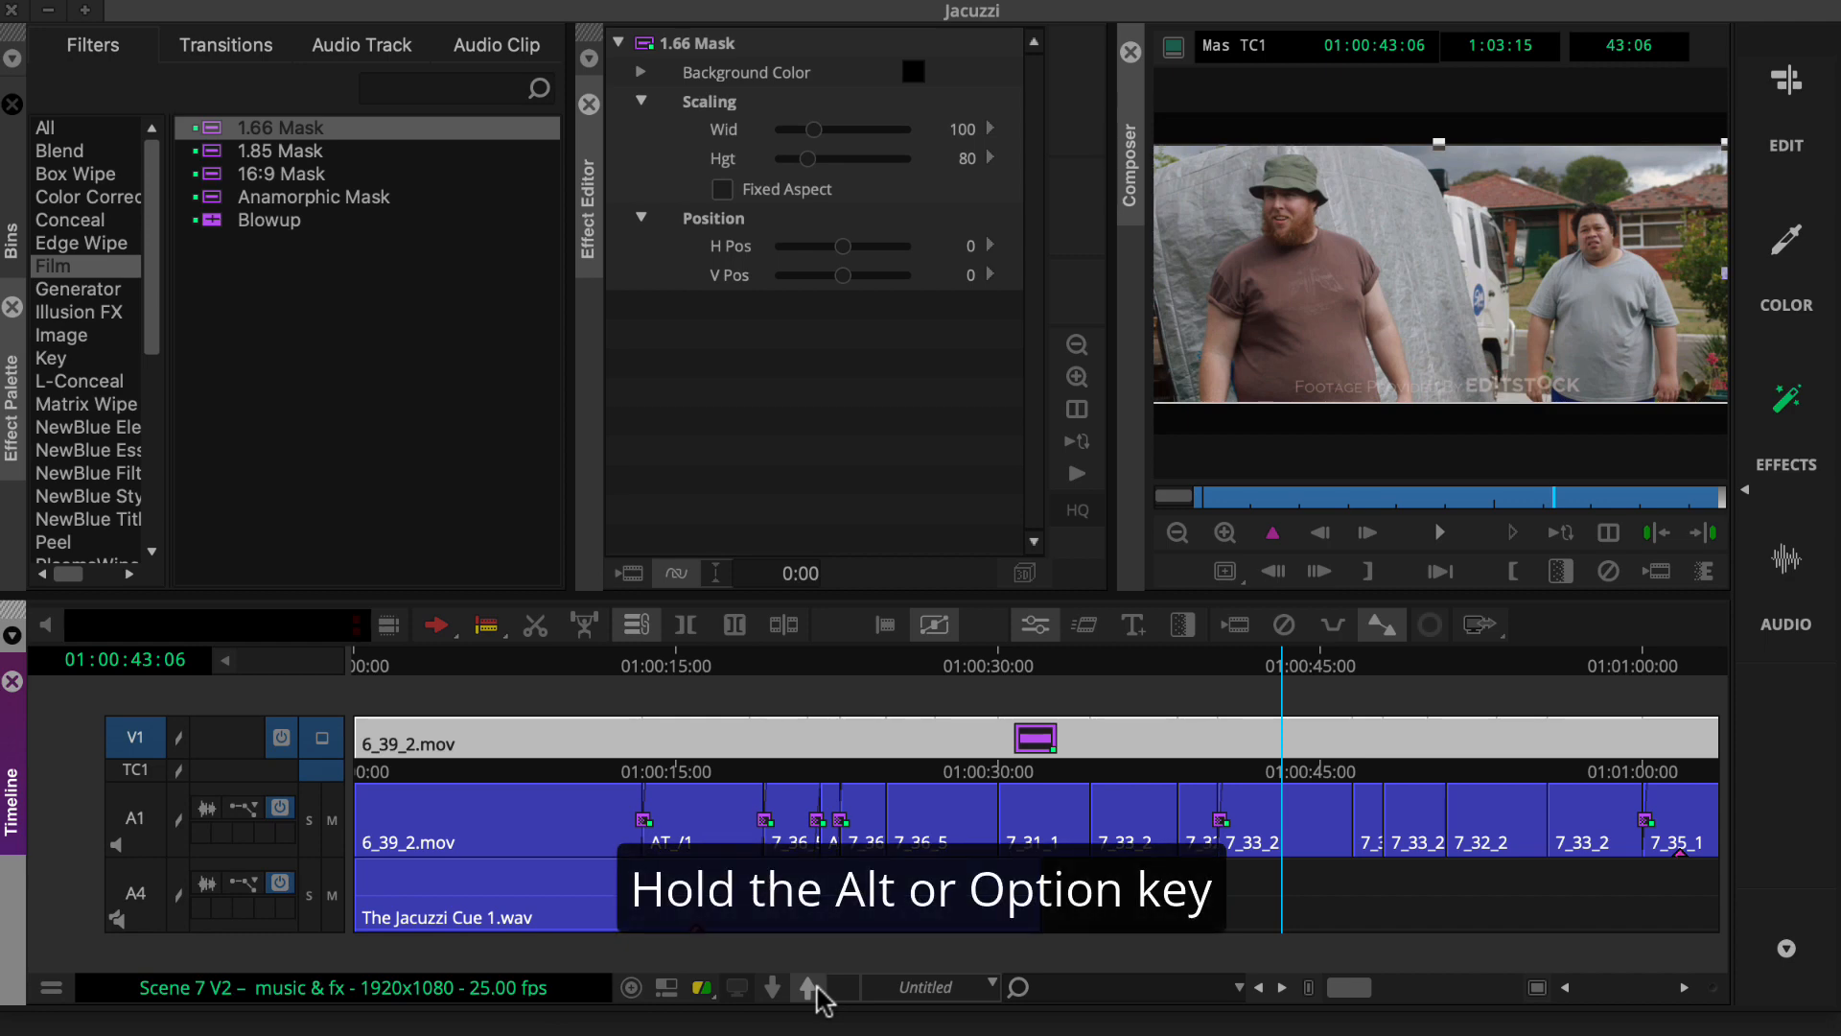
pyautogui.moveTo(810, 1001)
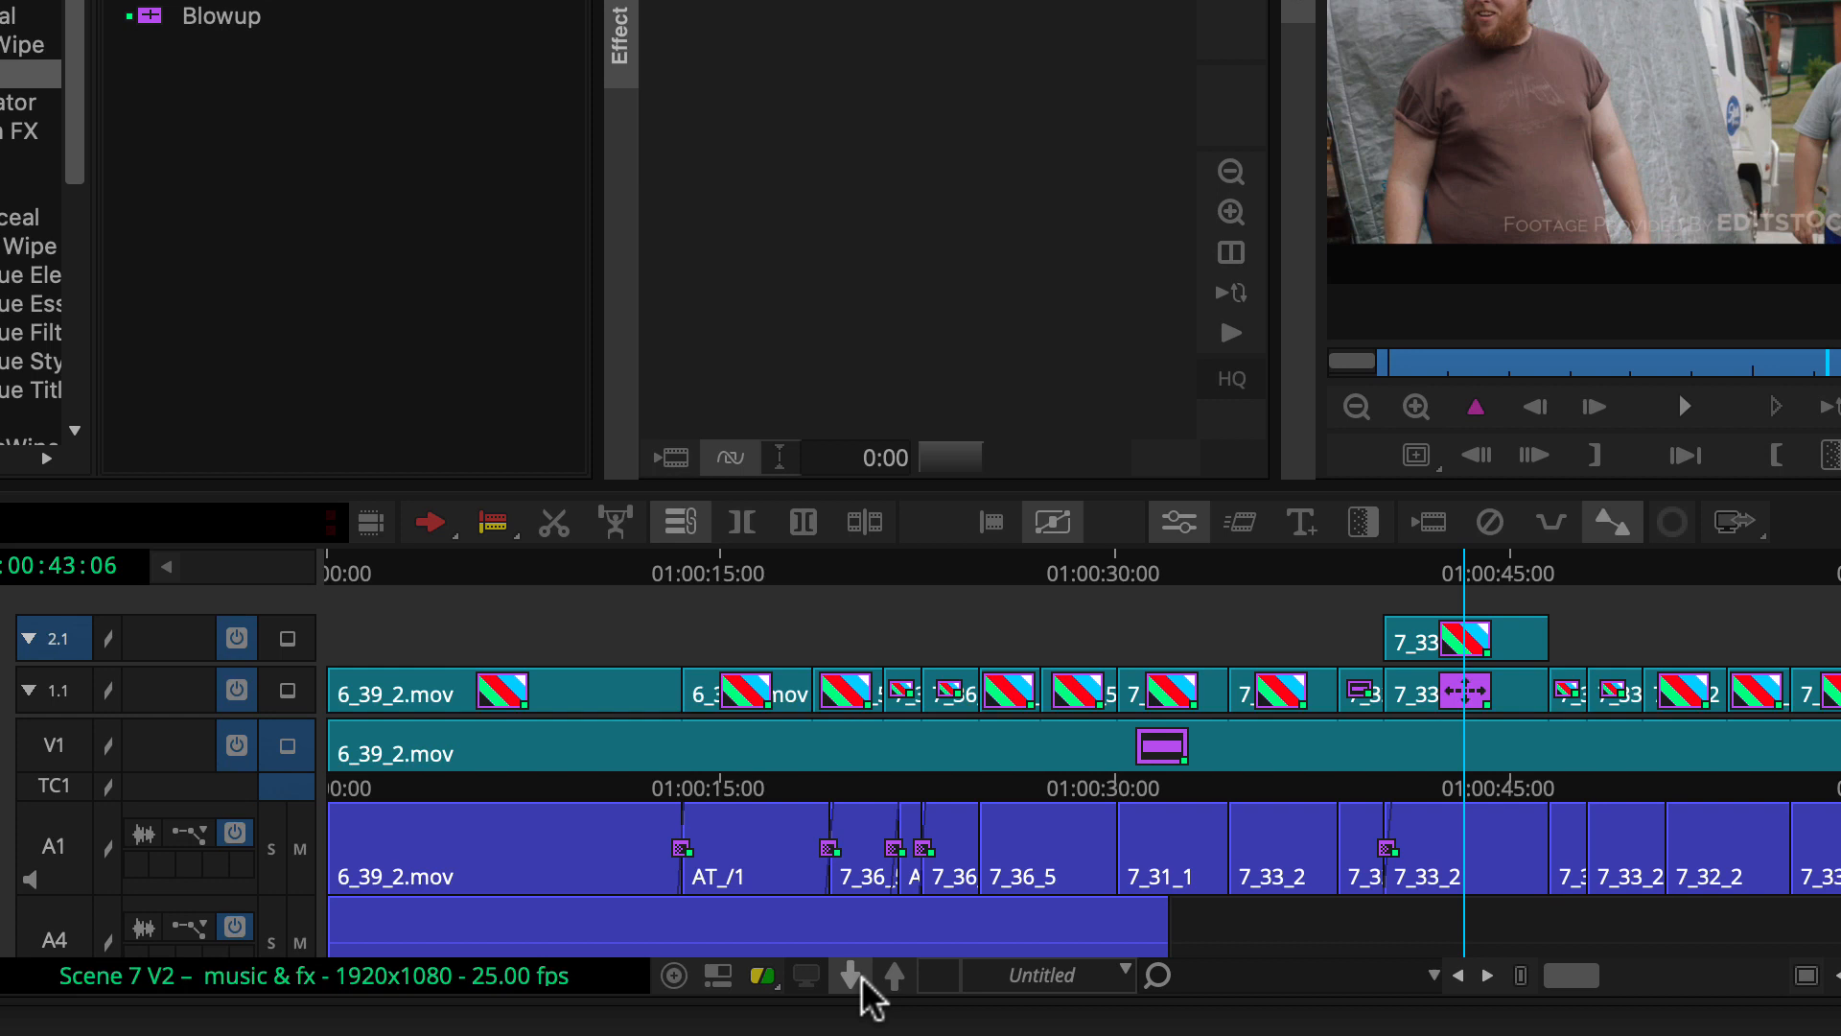
# Step: Load the 1.66 Mask, then the inner 7_33_2 shot's Resize effect into the Effect Editor
pyautogui.click(1161, 744)
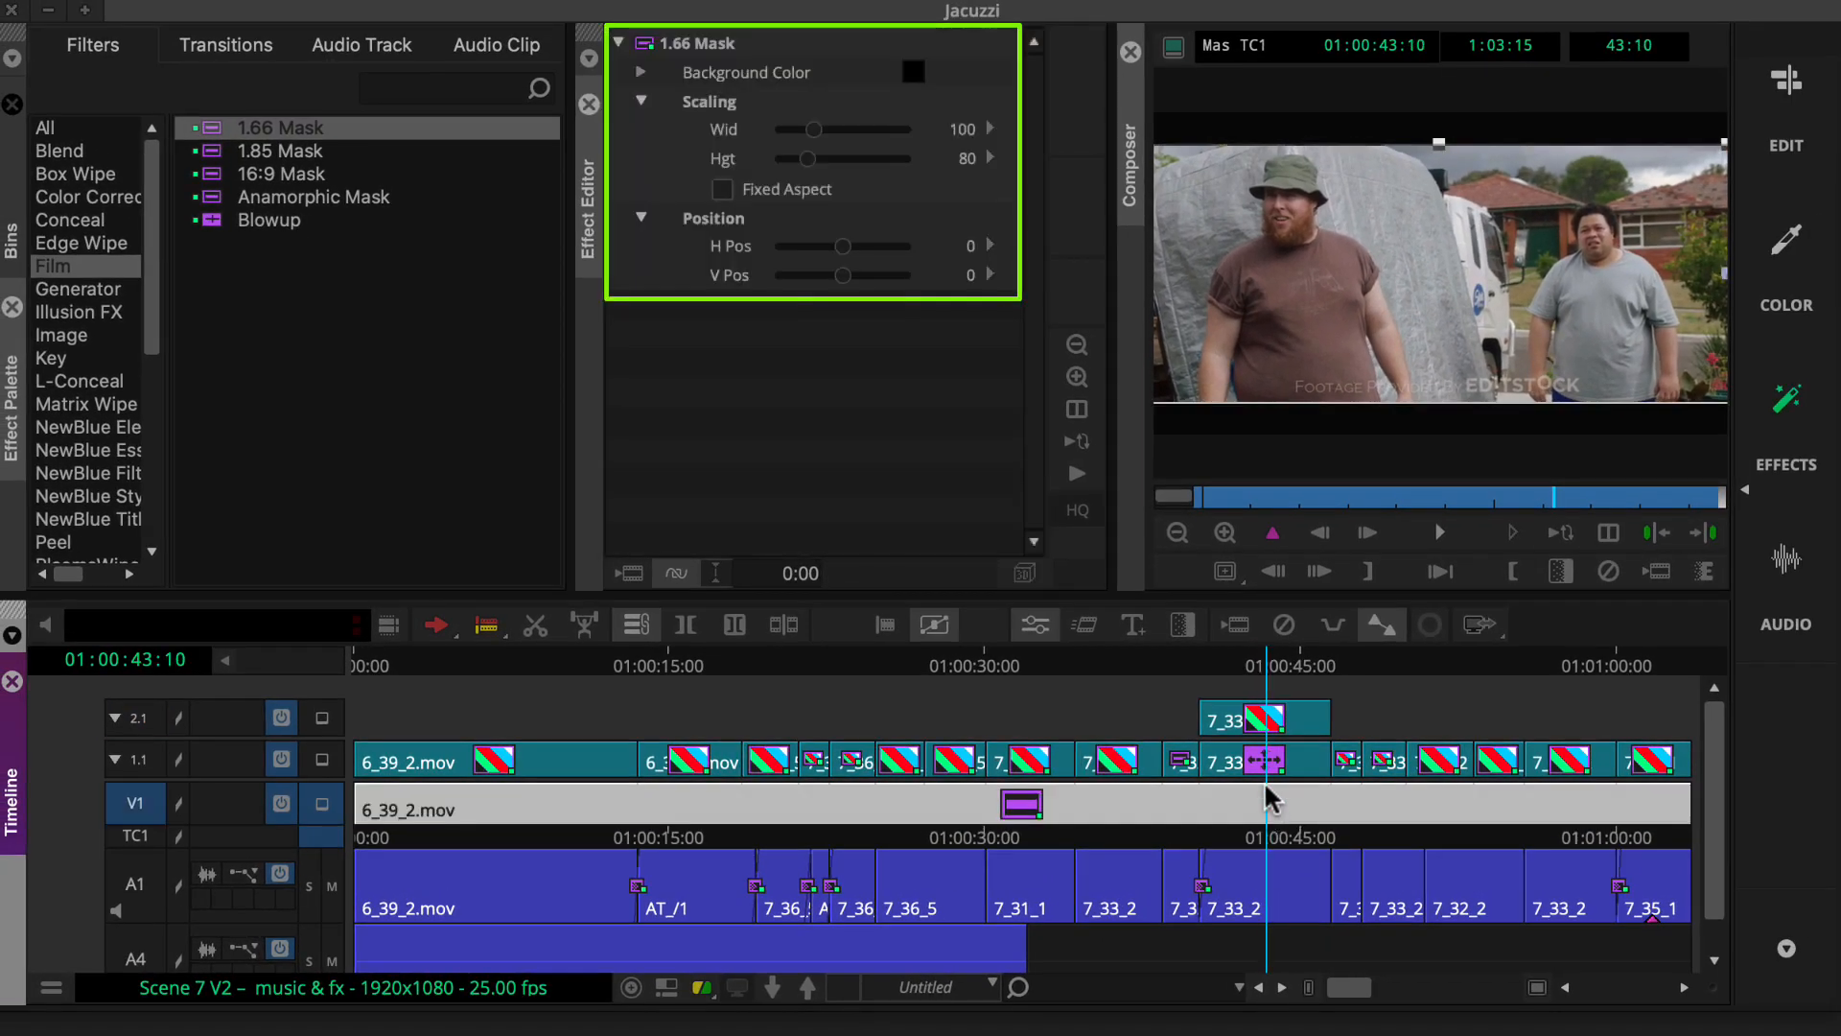
pyautogui.click(1226, 760)
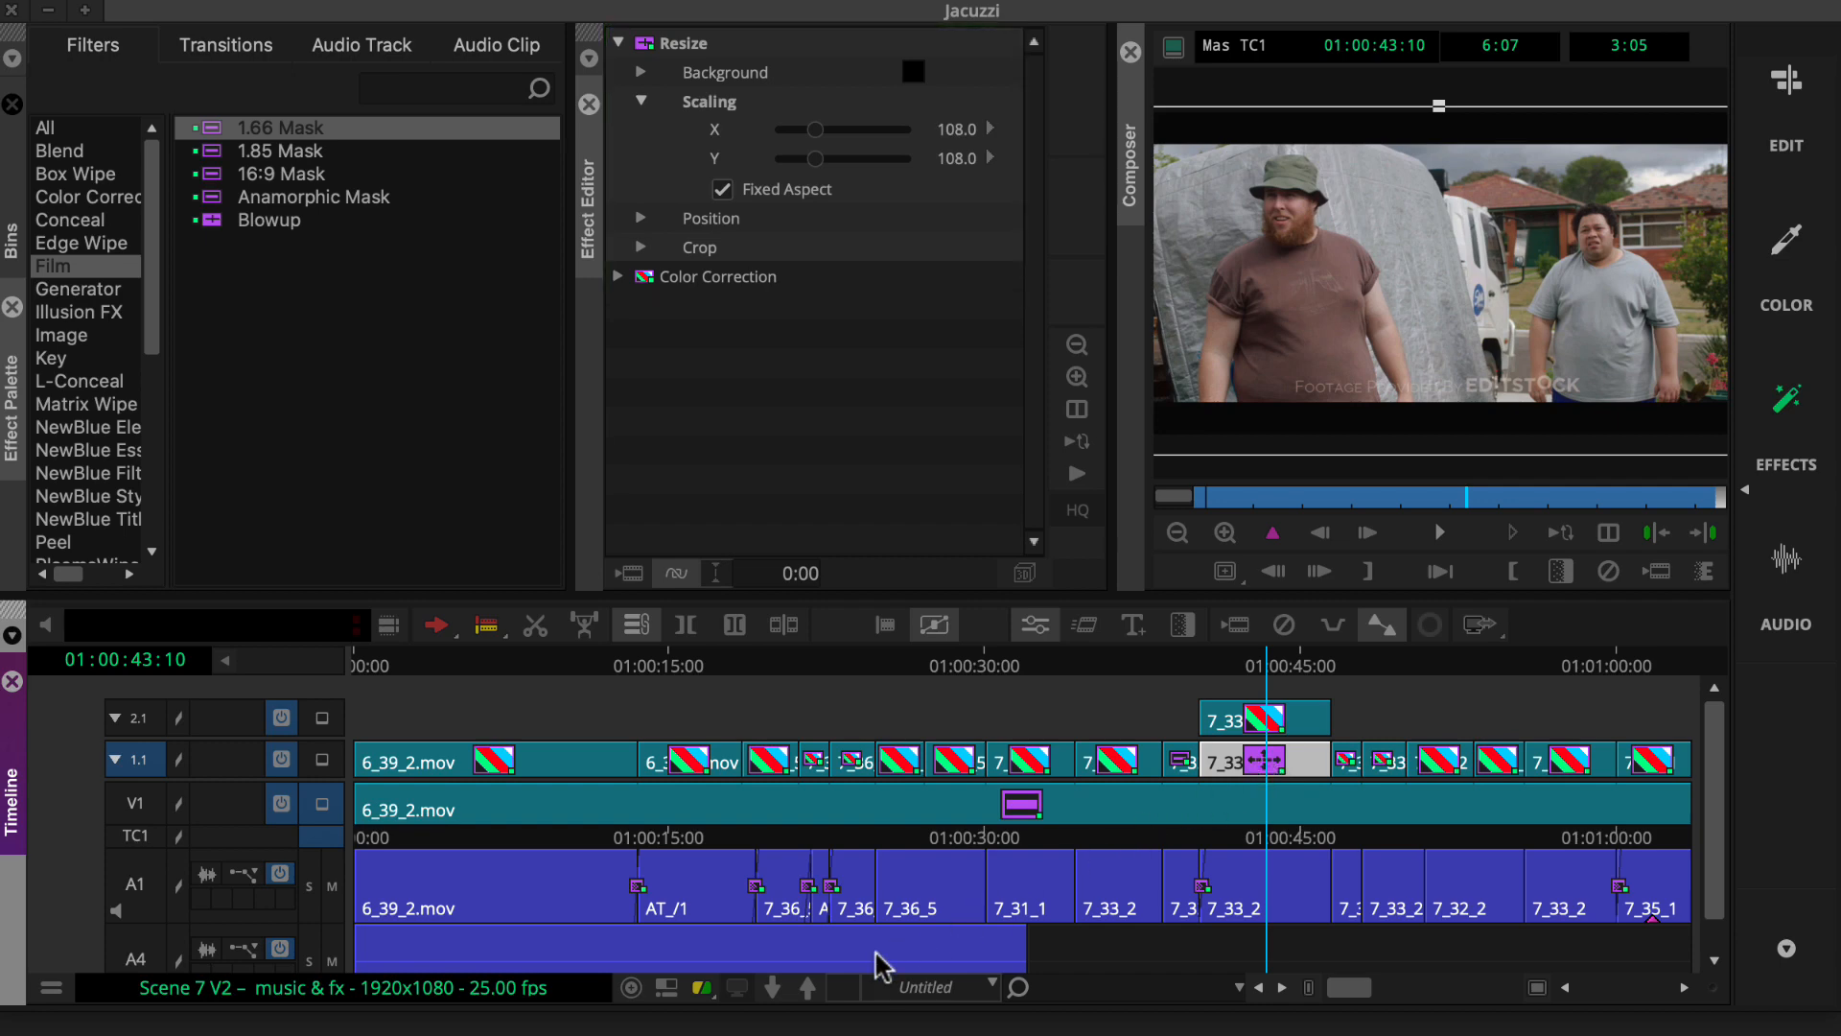
pyautogui.moveTo(817, 995)
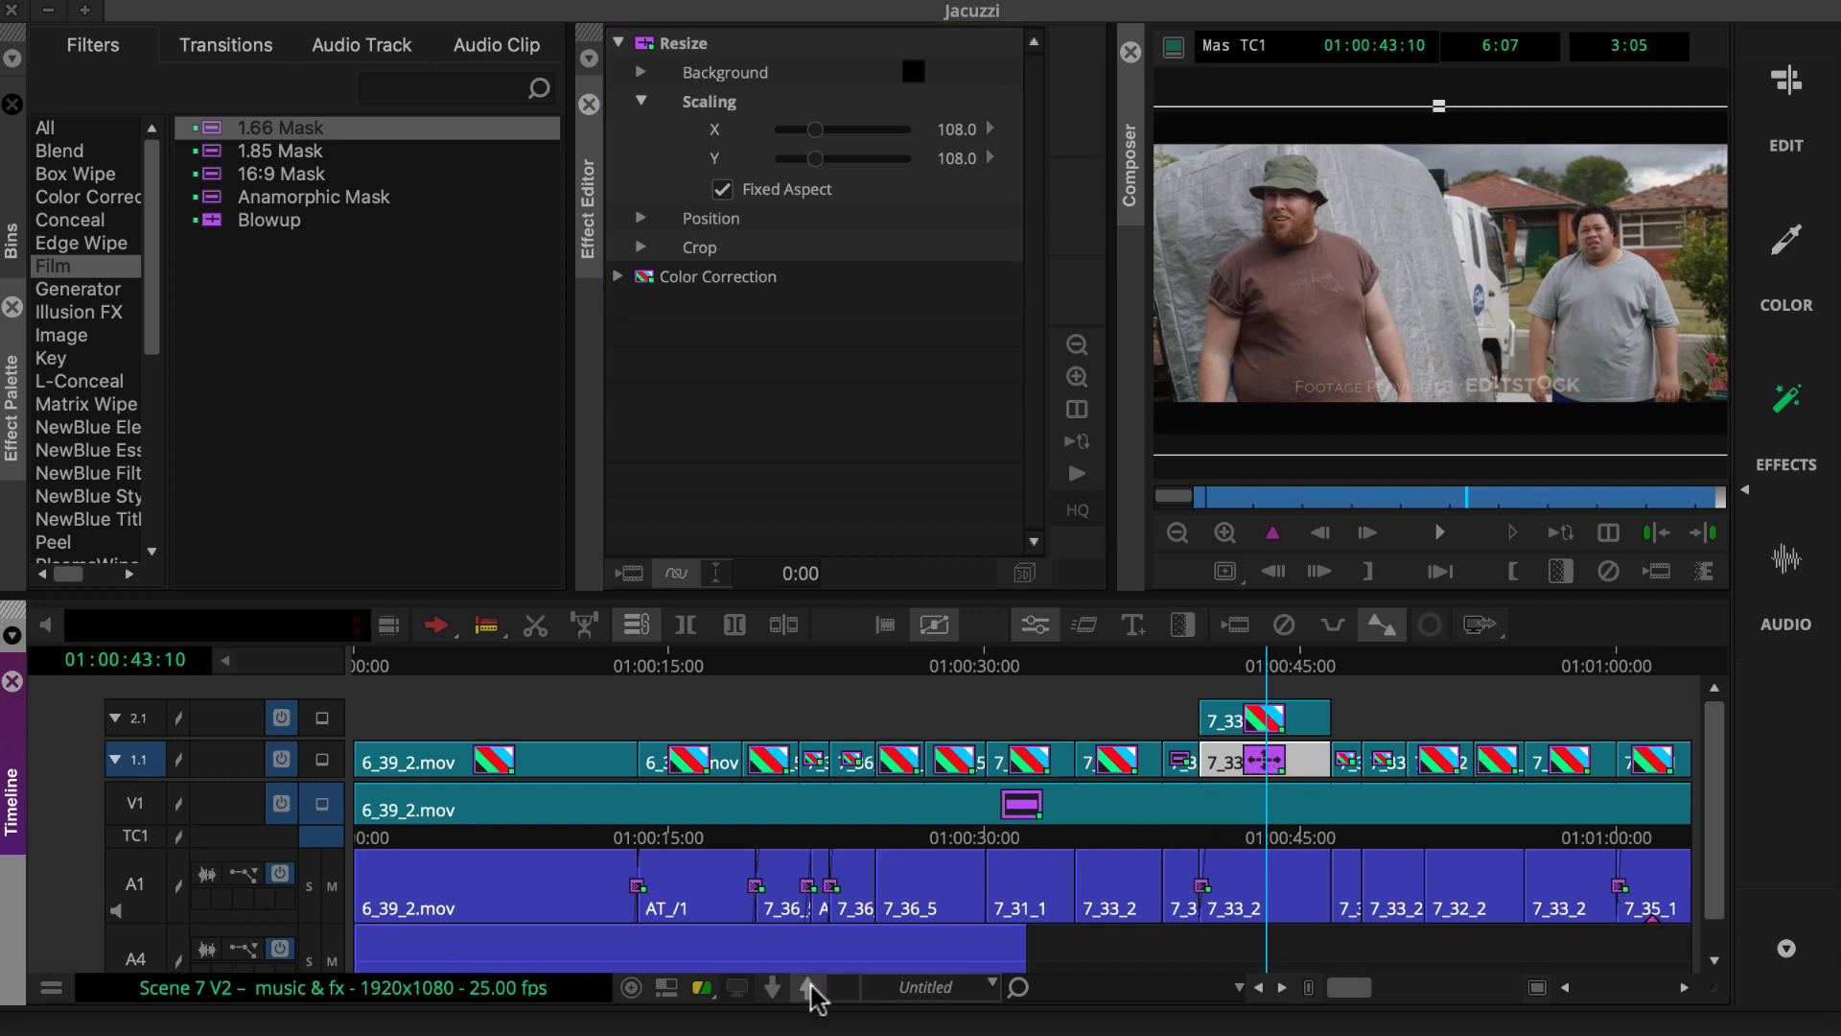